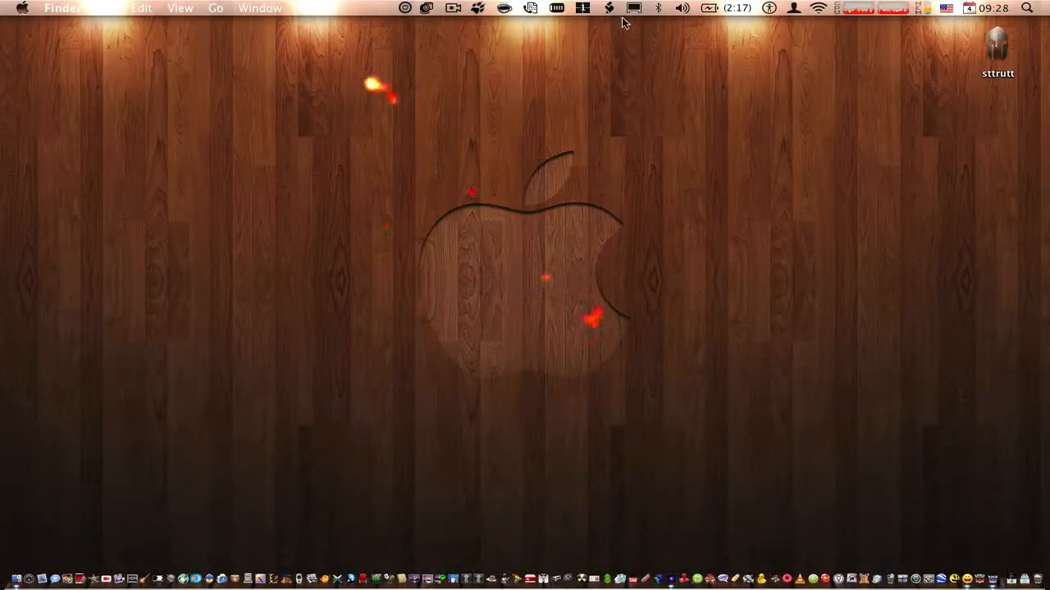
mouse_move(482, 110)
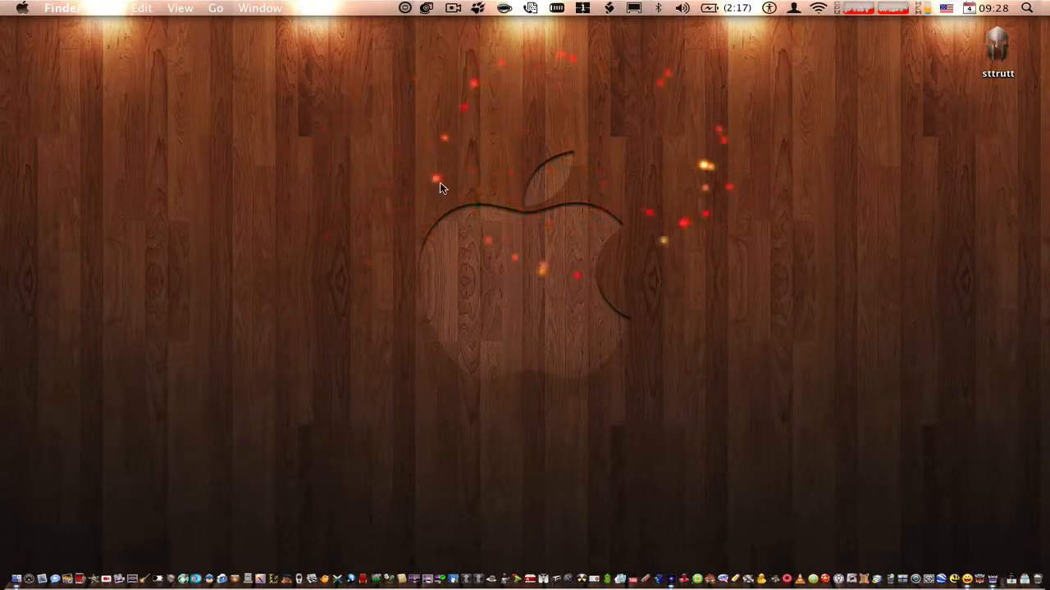
mouse_move(332, 406)
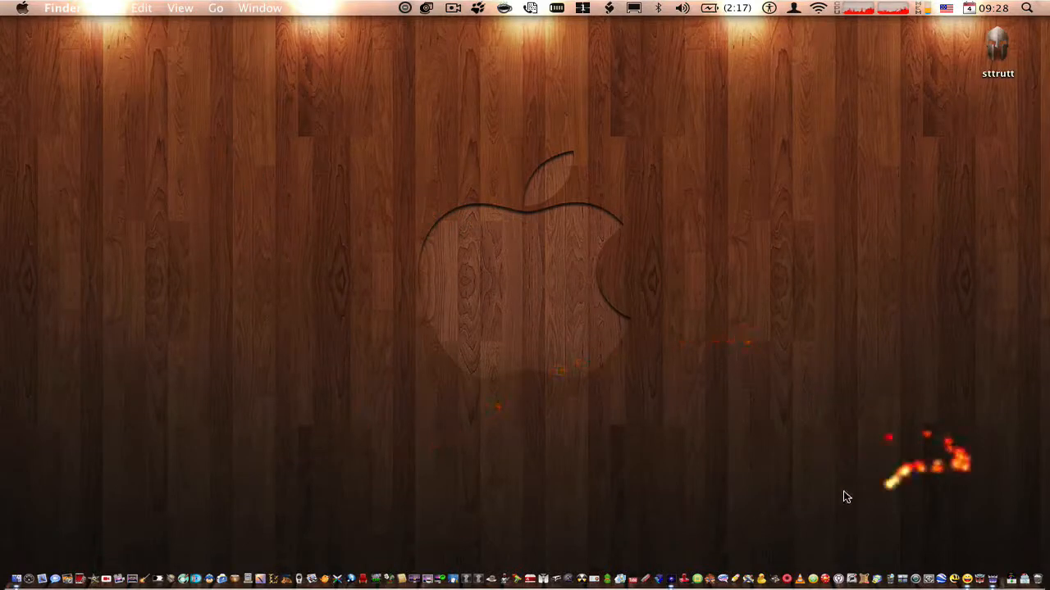
mouse_move(1000, 45)
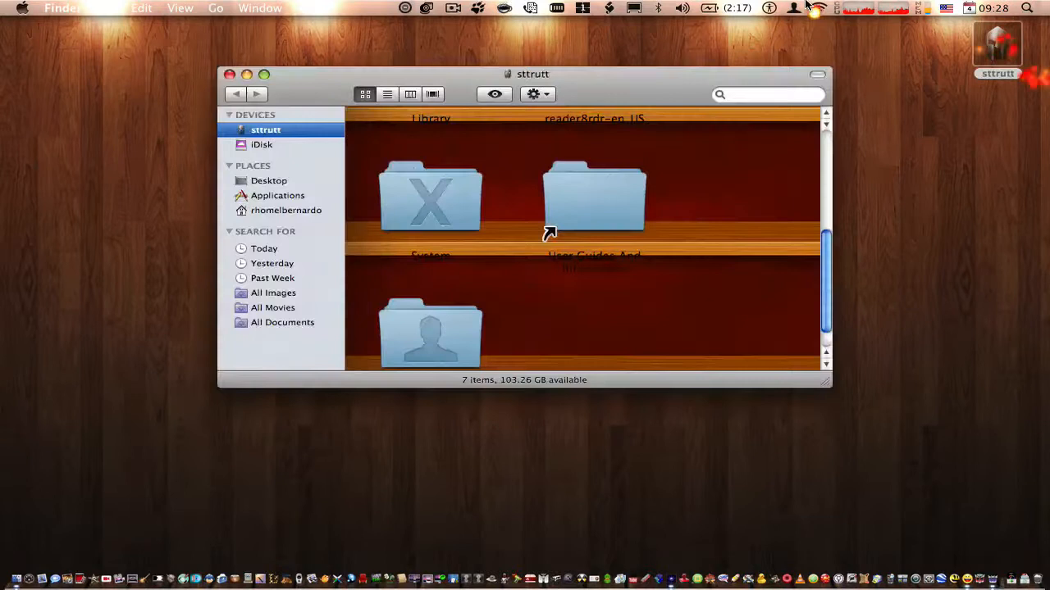
- Drill into System, then its Library folder, and scroll through the contents
scroll("up", 3)
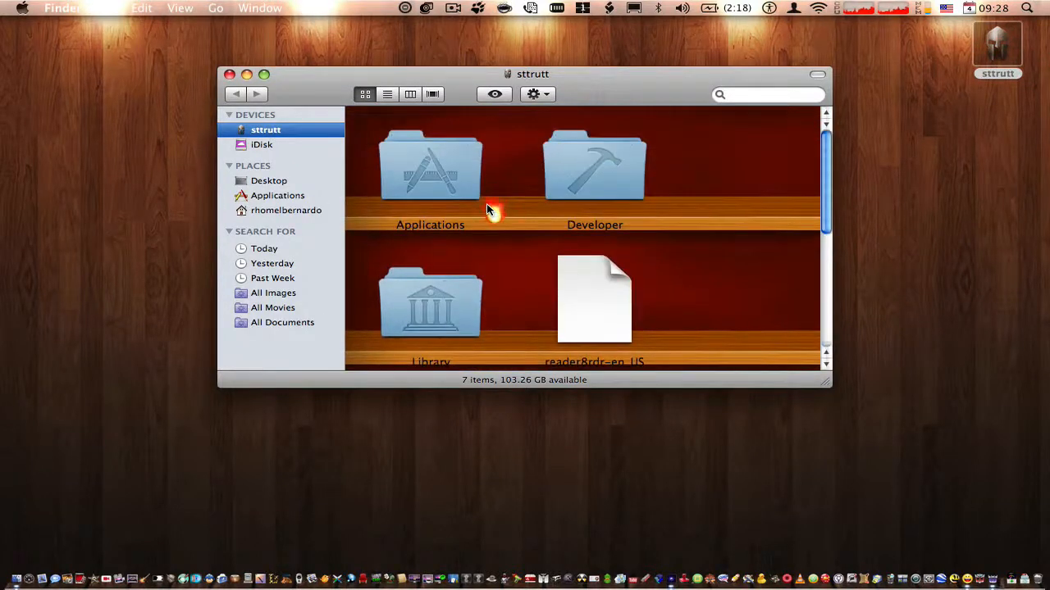
scroll("down", 3)
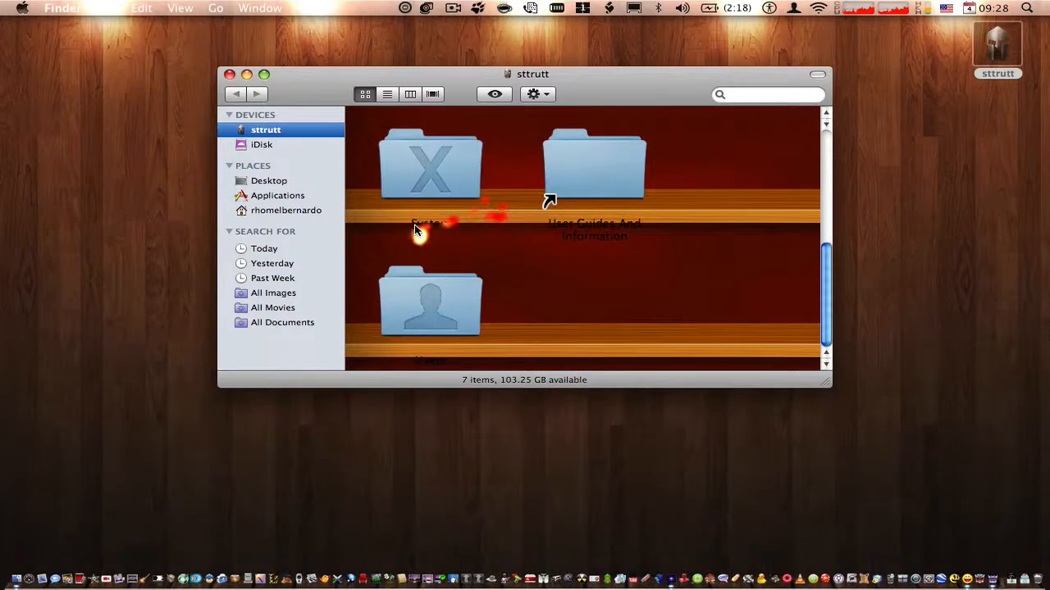
double_click(431, 172)
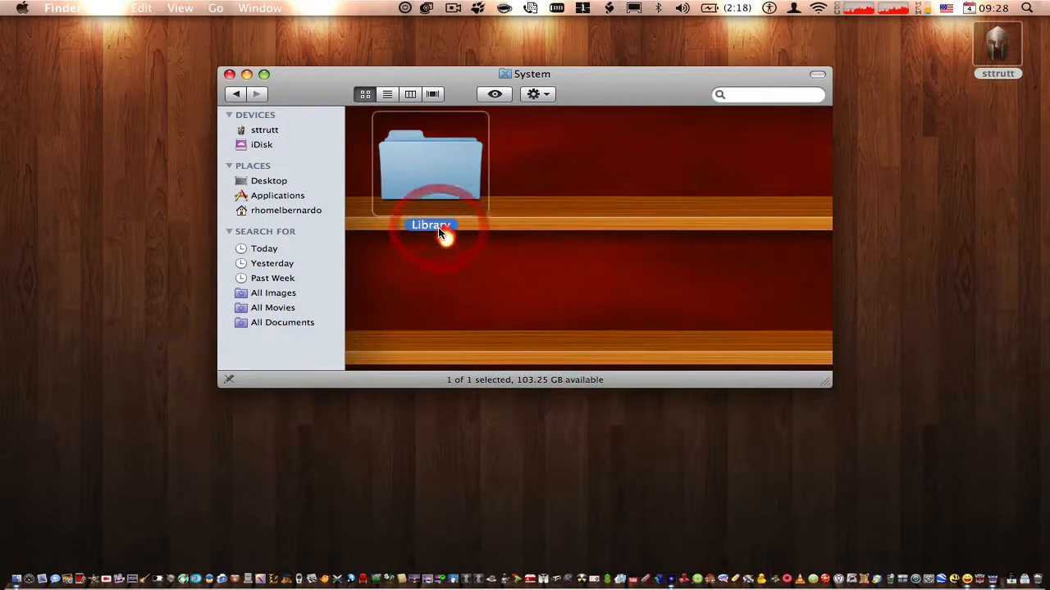
double_click(430, 164)
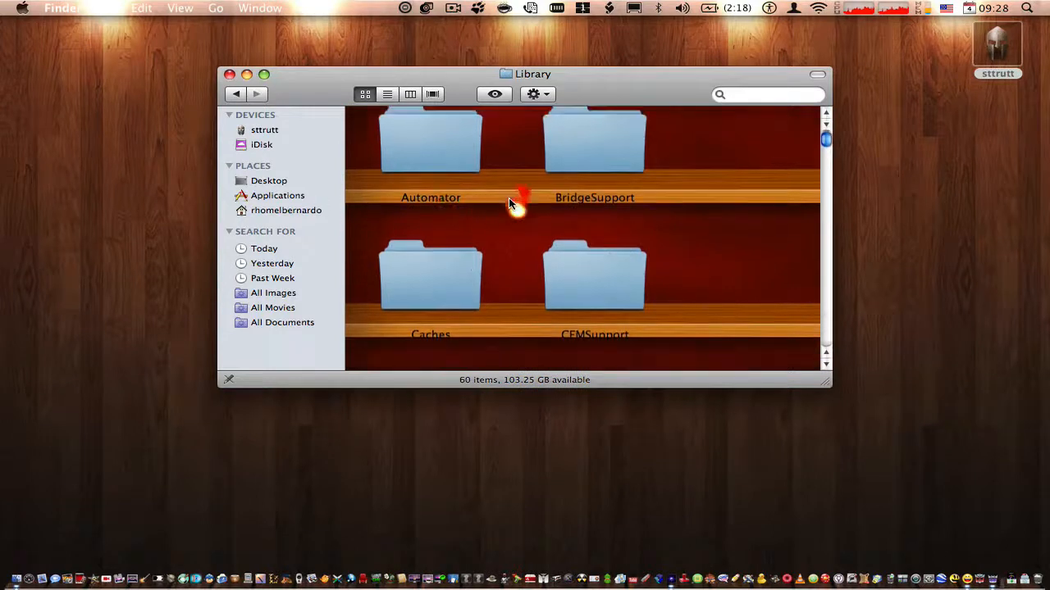
scroll("down", 3)
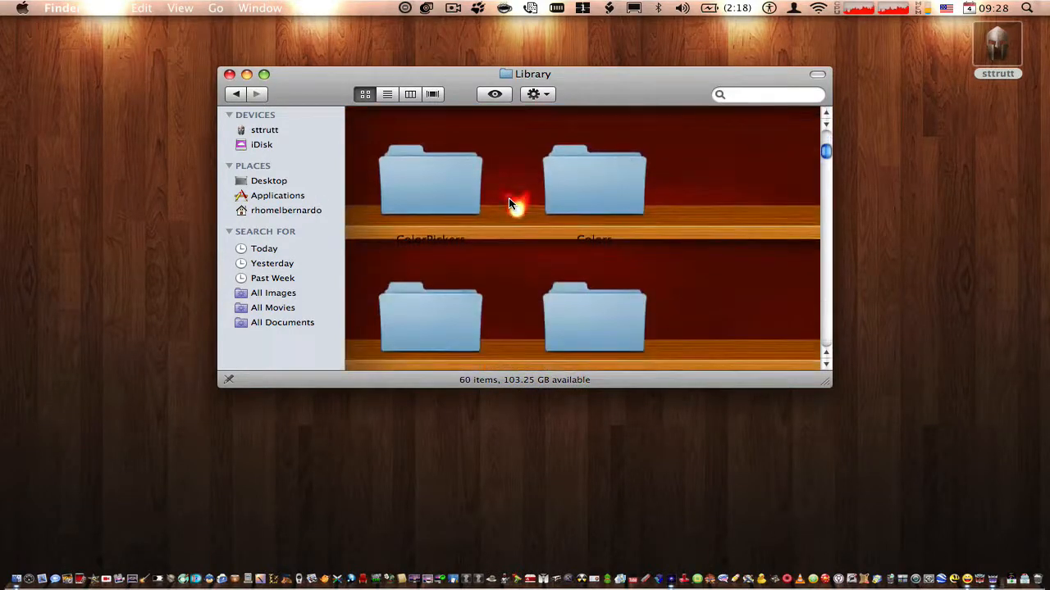
scroll("down", 3)
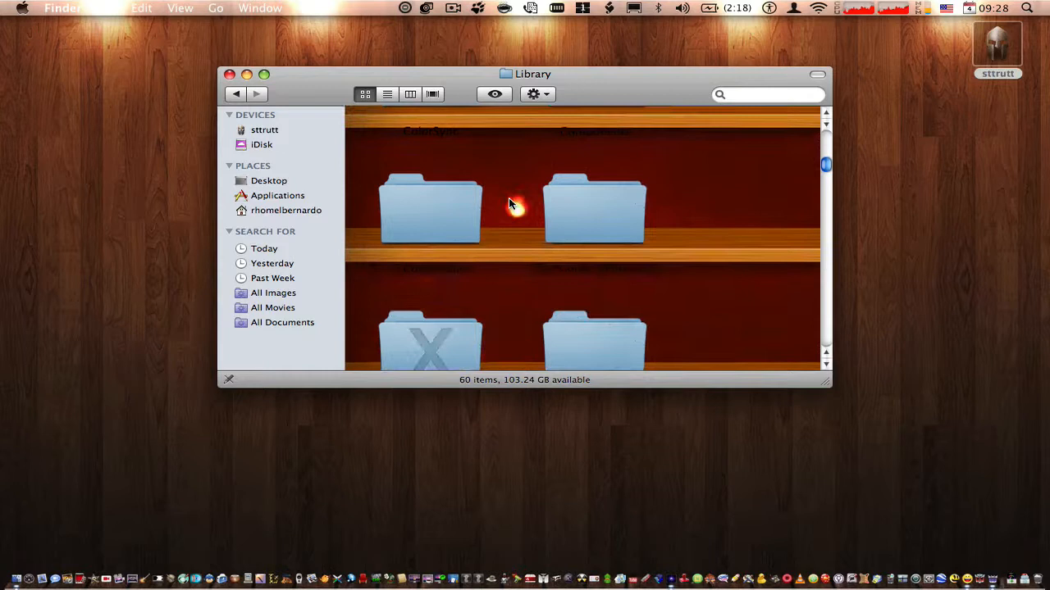
scroll("down", 3)
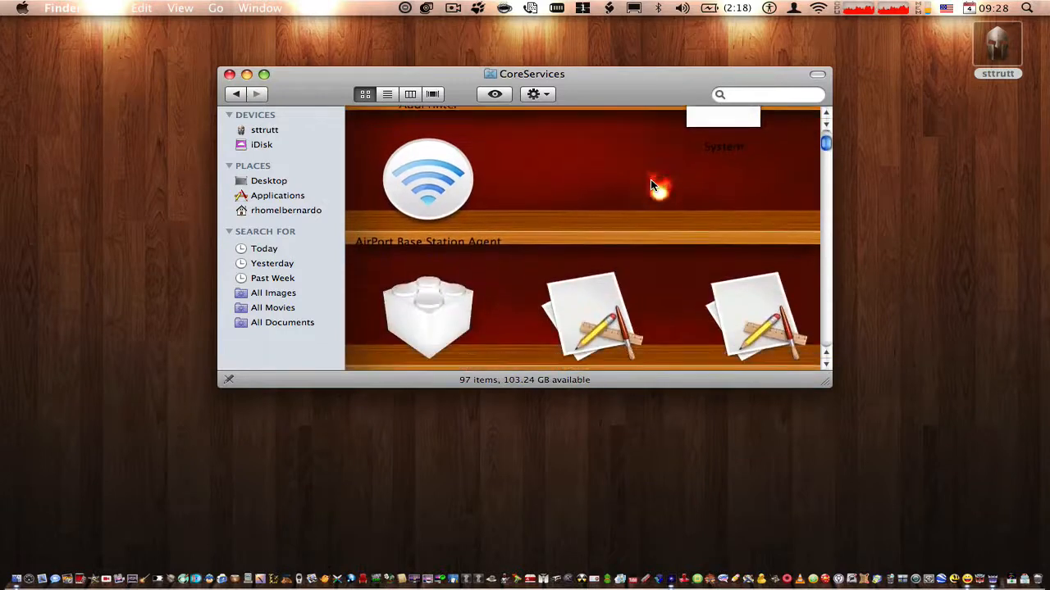
- Scroll down through CoreServices' 97 items and select the Menu Extras folder
scroll("down", 3)
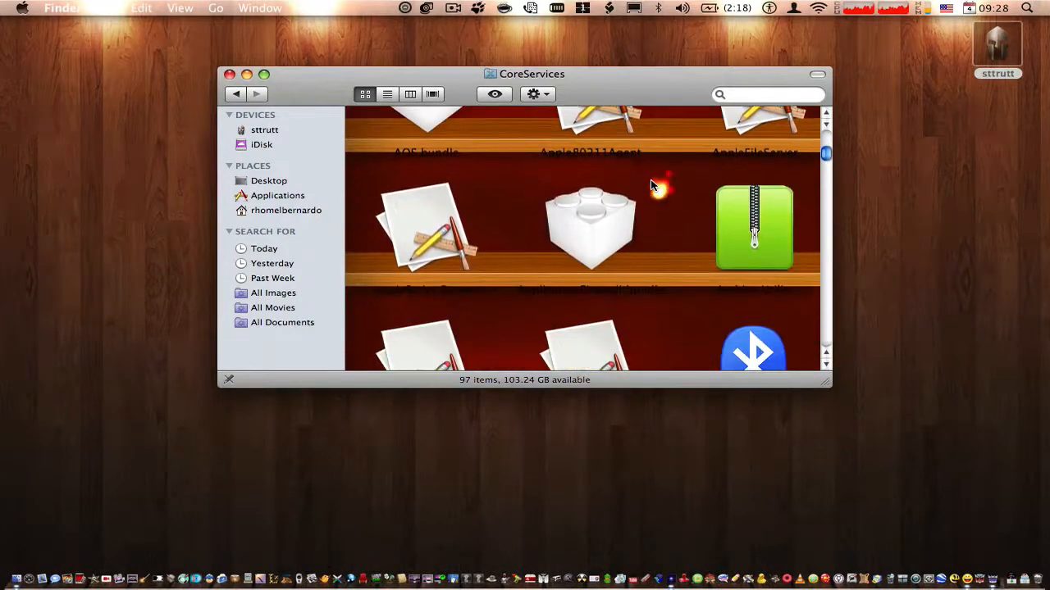
scroll("down", 3)
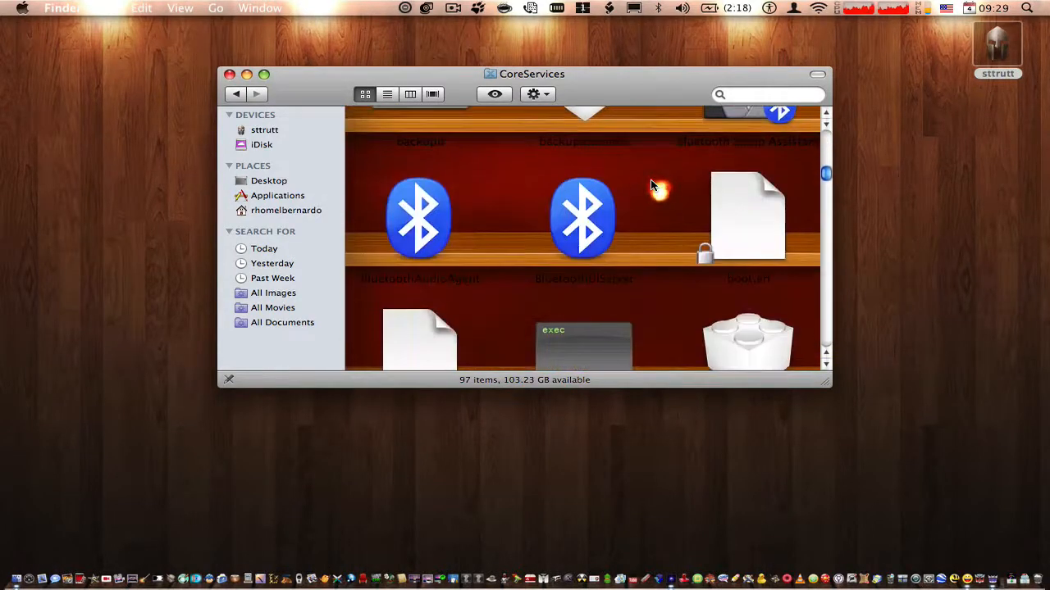
scroll("down", 3)
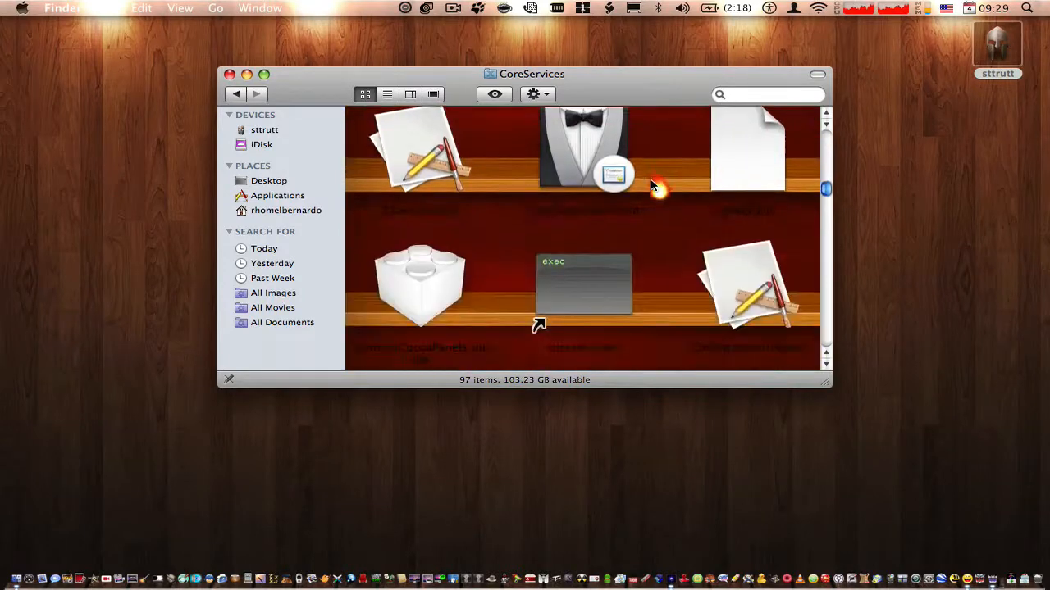
scroll("down", 3)
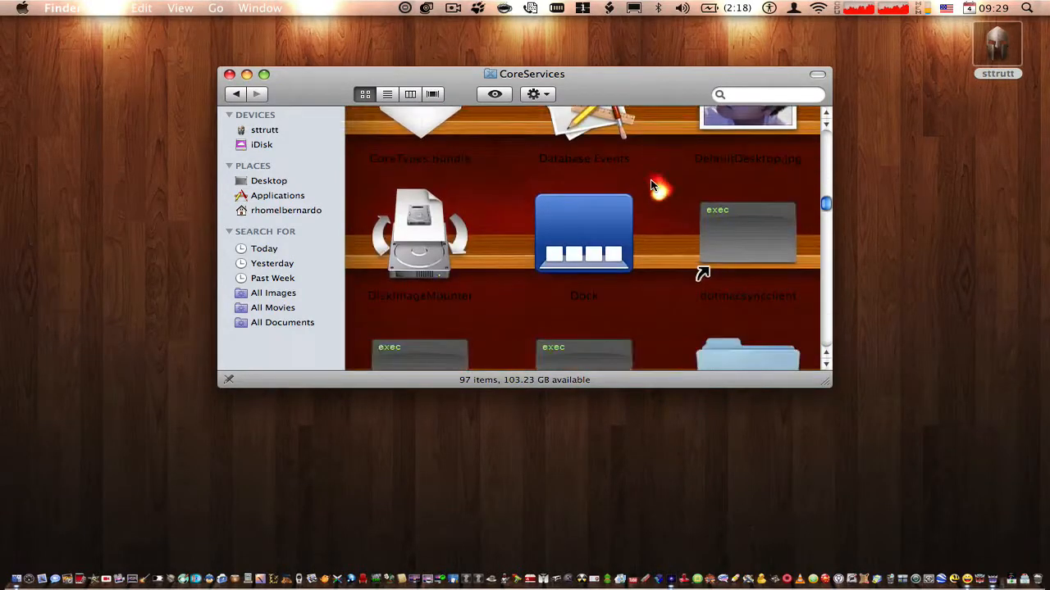
scroll("down", 3)
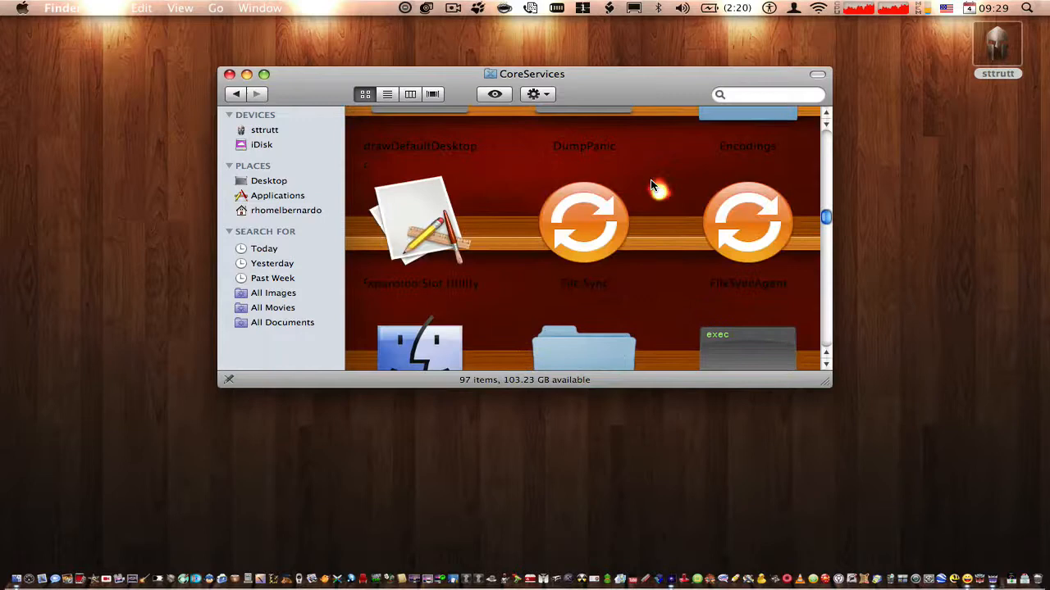
scroll("down", 3)
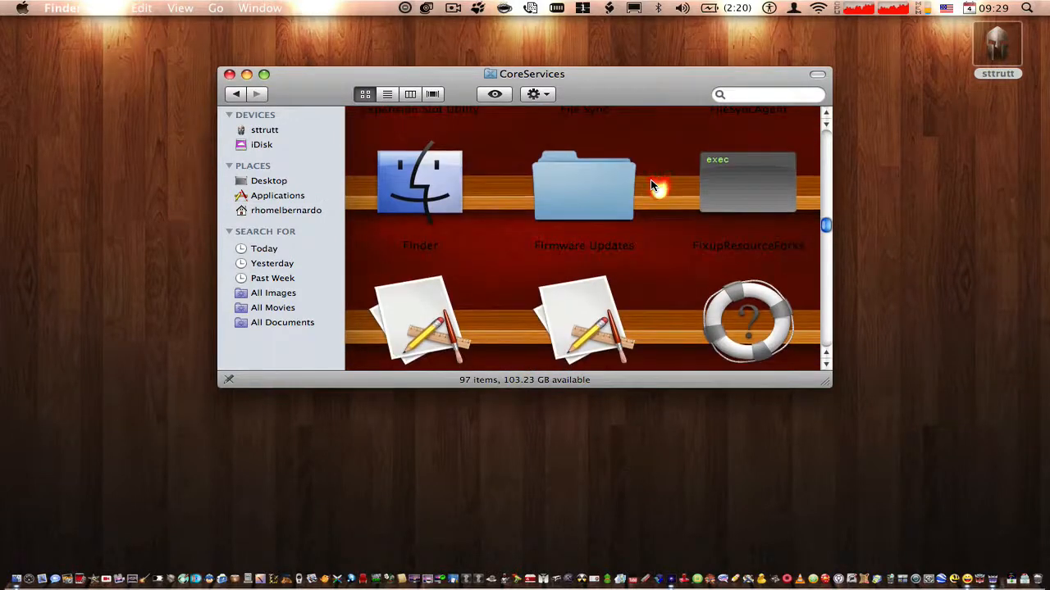
scroll("down", 3)
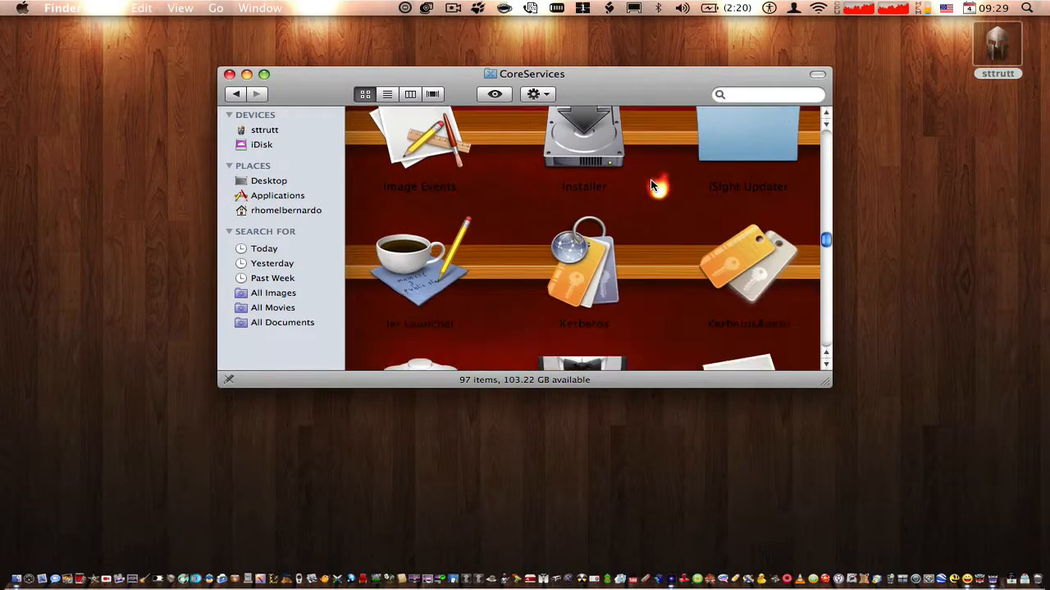
scroll("down", 3)
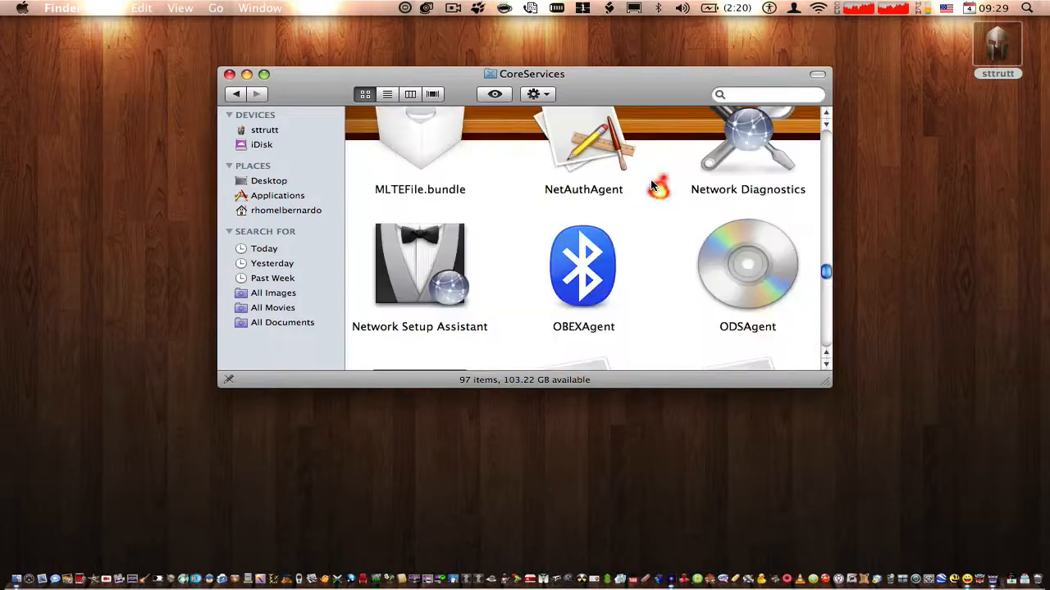
scroll("down", 3)
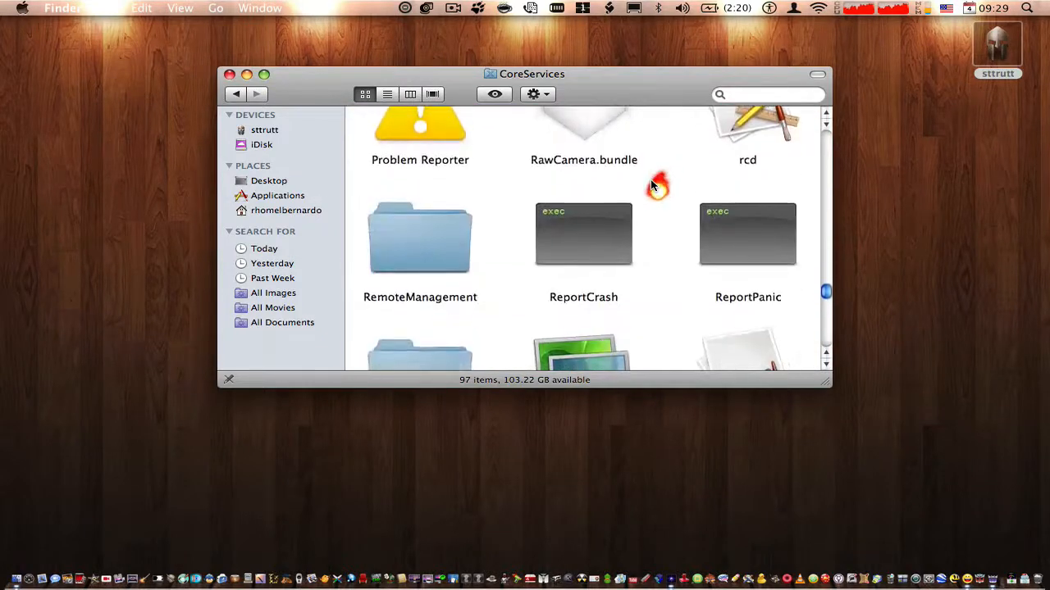
scroll("down", 3)
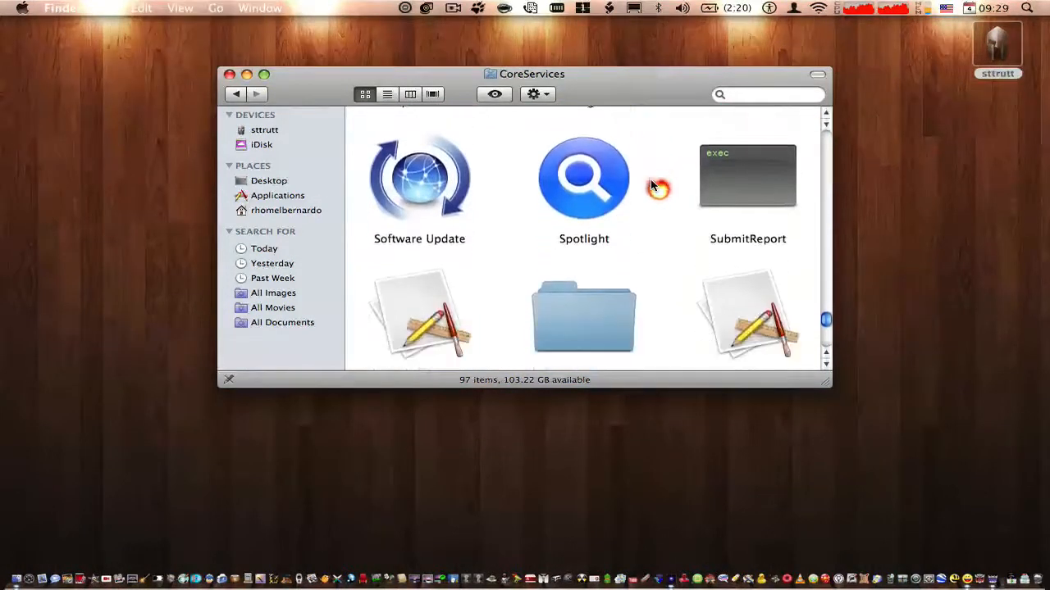
scroll("down", 3)
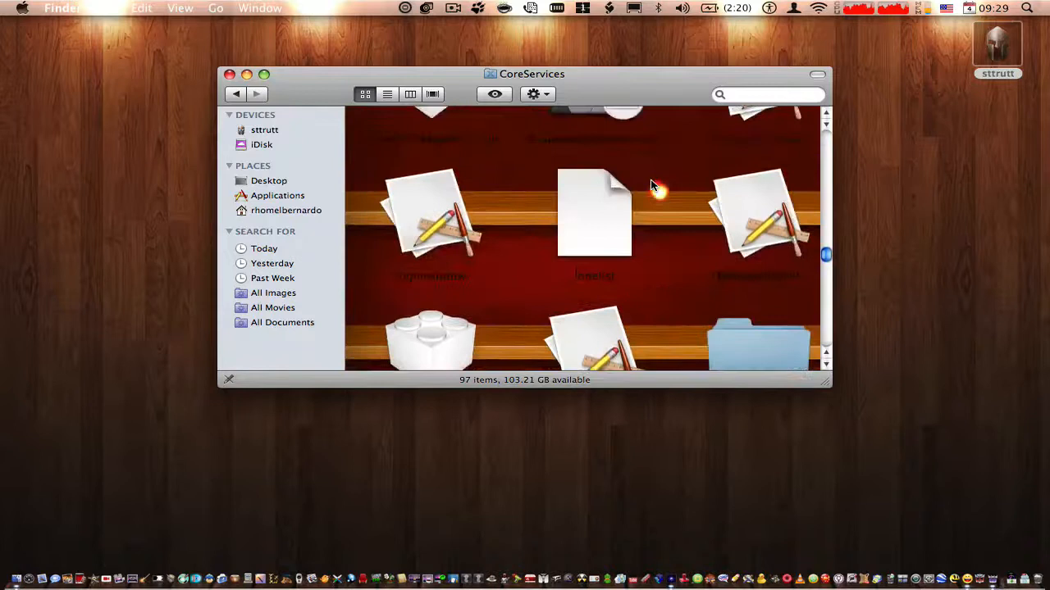
scroll("down", 3)
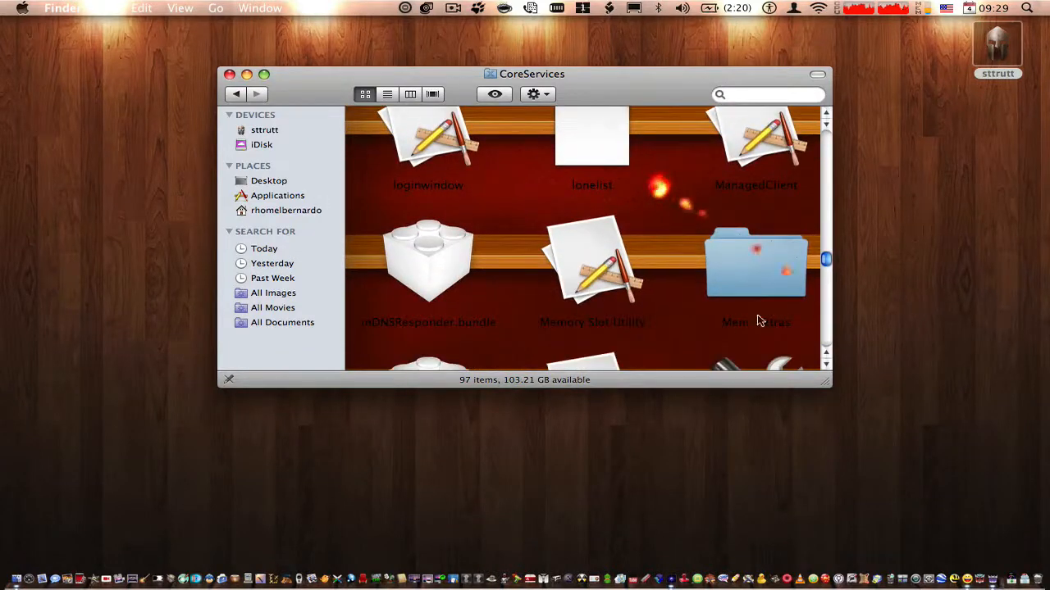
left_click(755, 262)
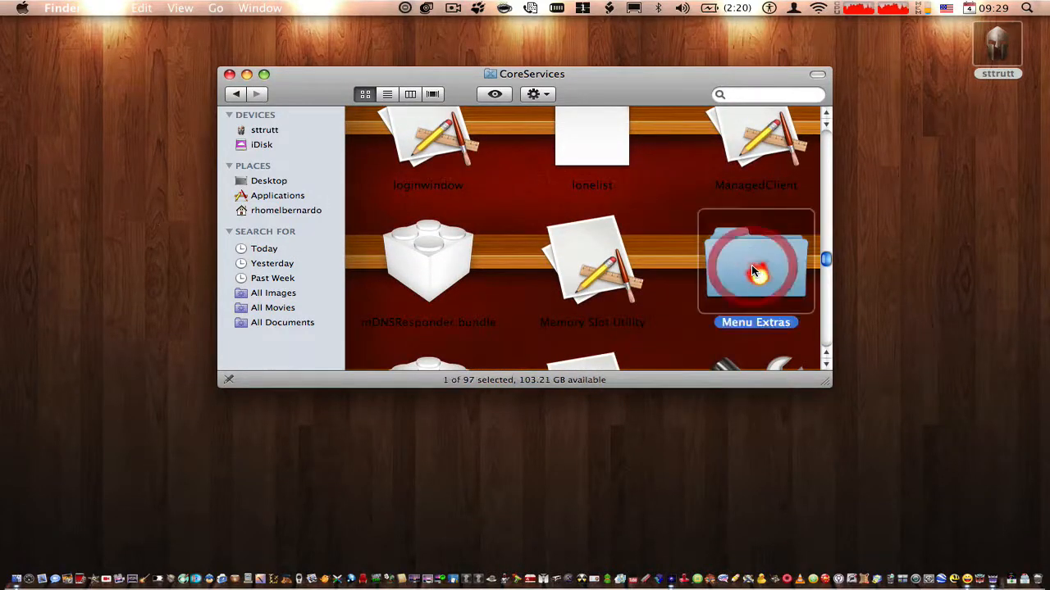
- Open Menu Extras, browse its 27 items and select TimeMachine.menu
double_click(754, 262)
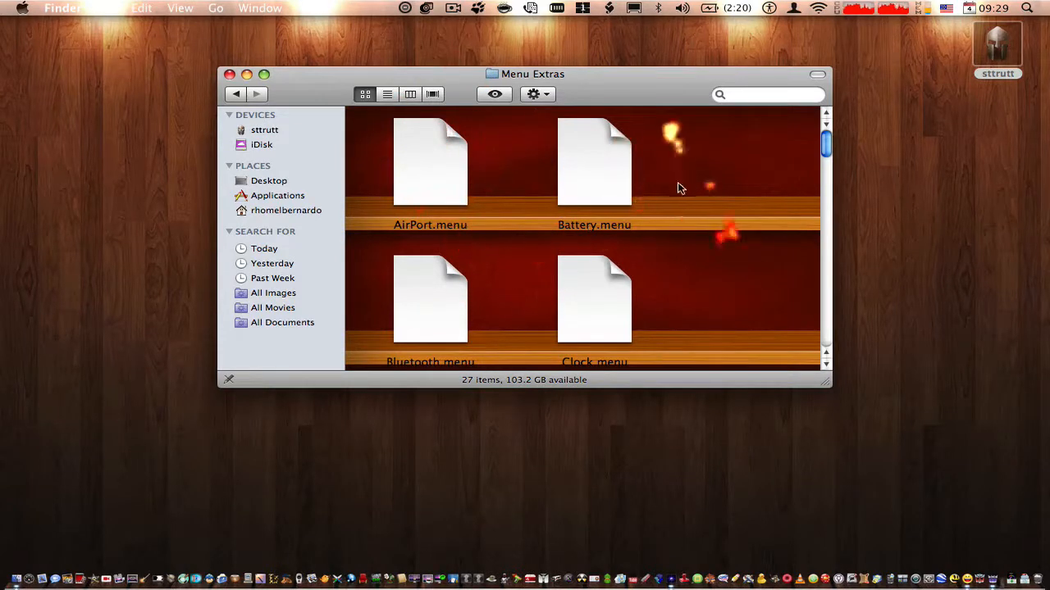
scroll("down", 3)
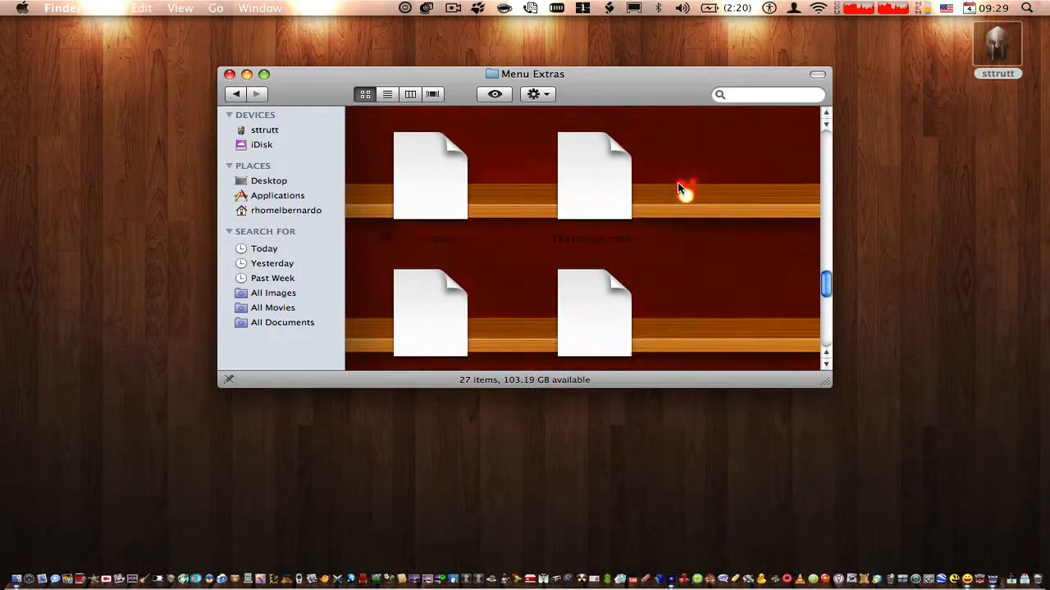
scroll("down", 3)
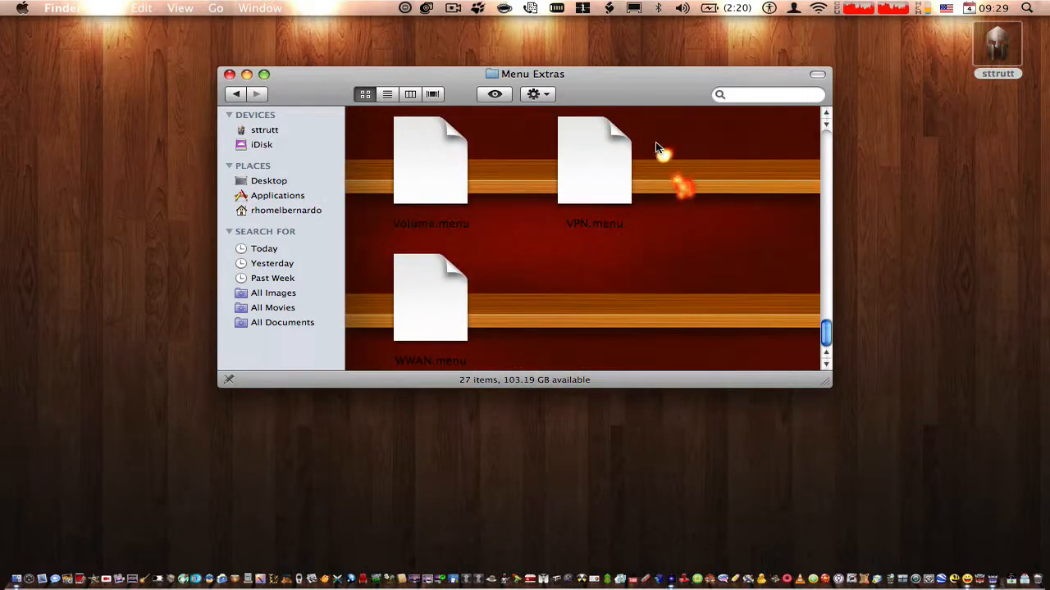
scroll("down", 3)
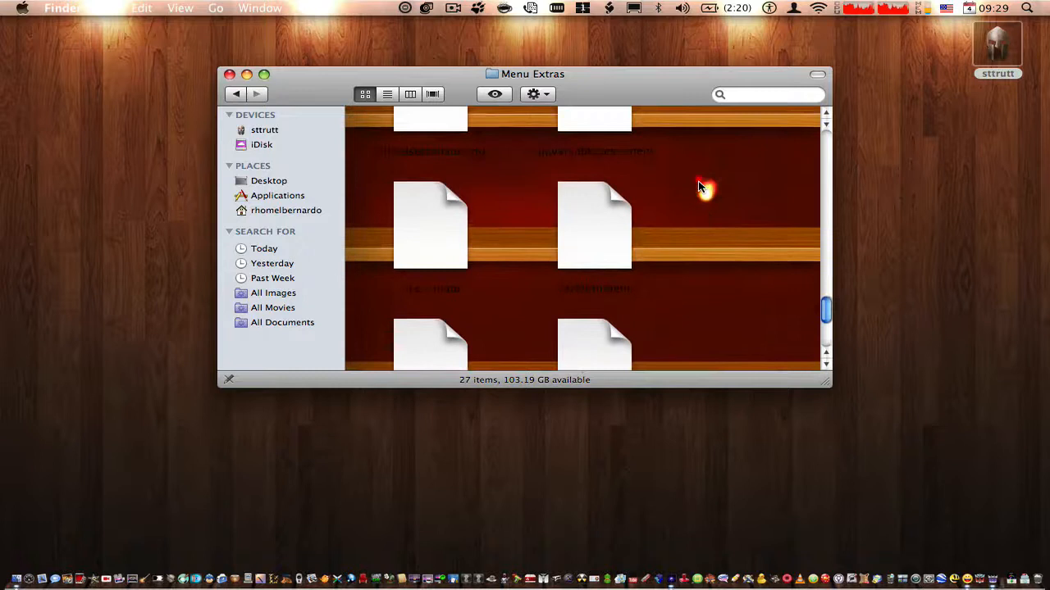
scroll("down", 3)
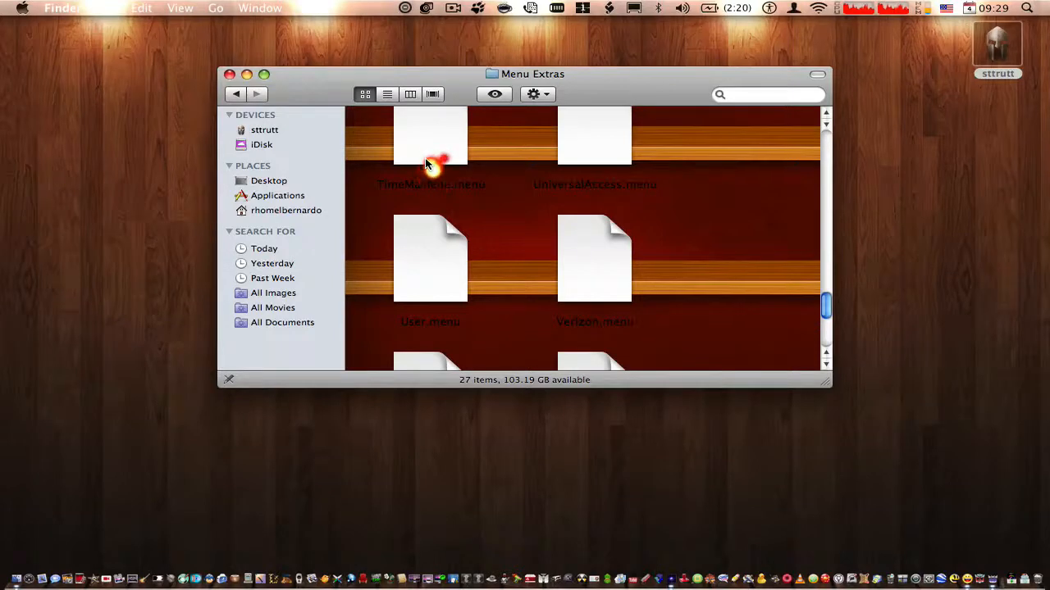
left_click(430, 144)
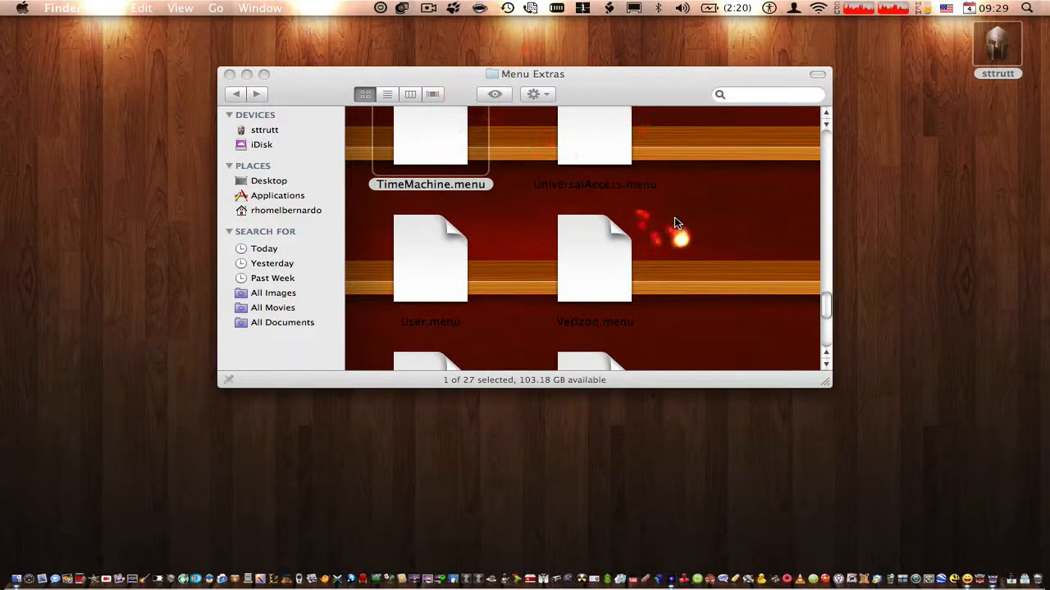
mouse_move(687, 88)
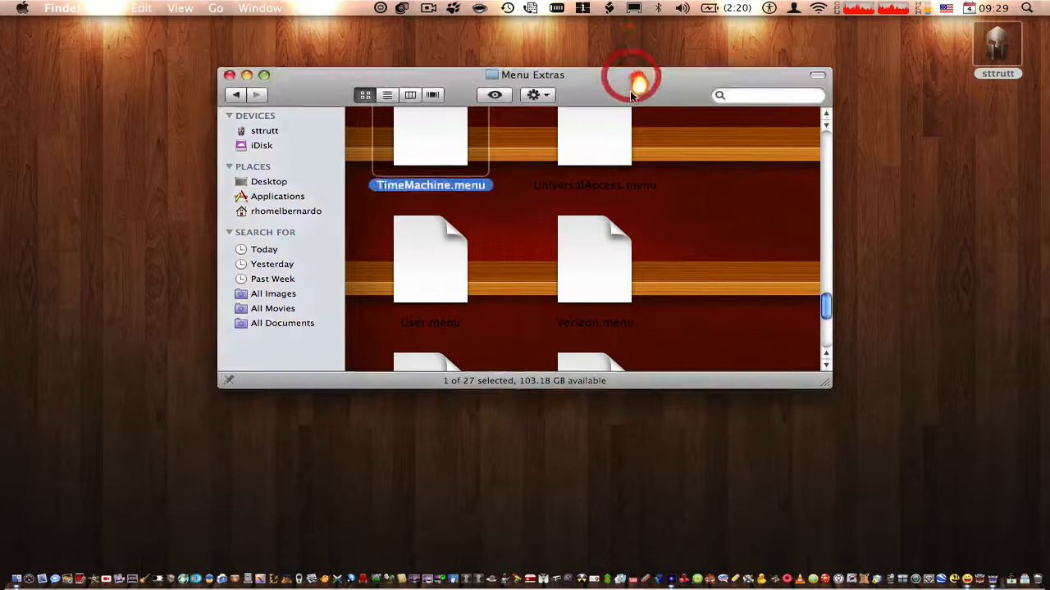
- Move the Menu Extras window lower on the desktop
left_click_drag(533, 74, 525, 127)
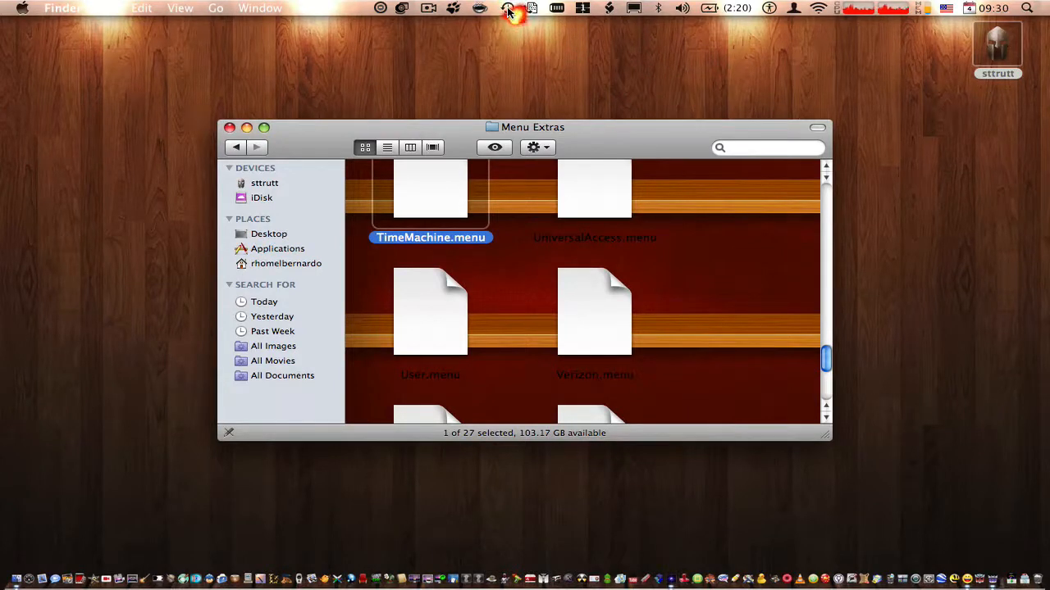
mouse_move(508, 77)
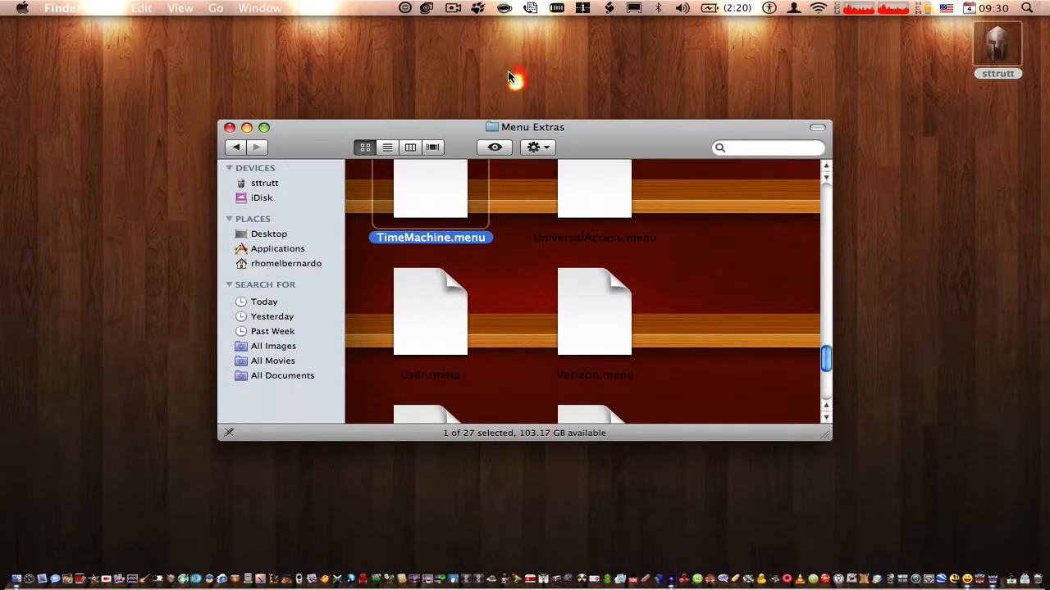
mouse_move(661, 180)
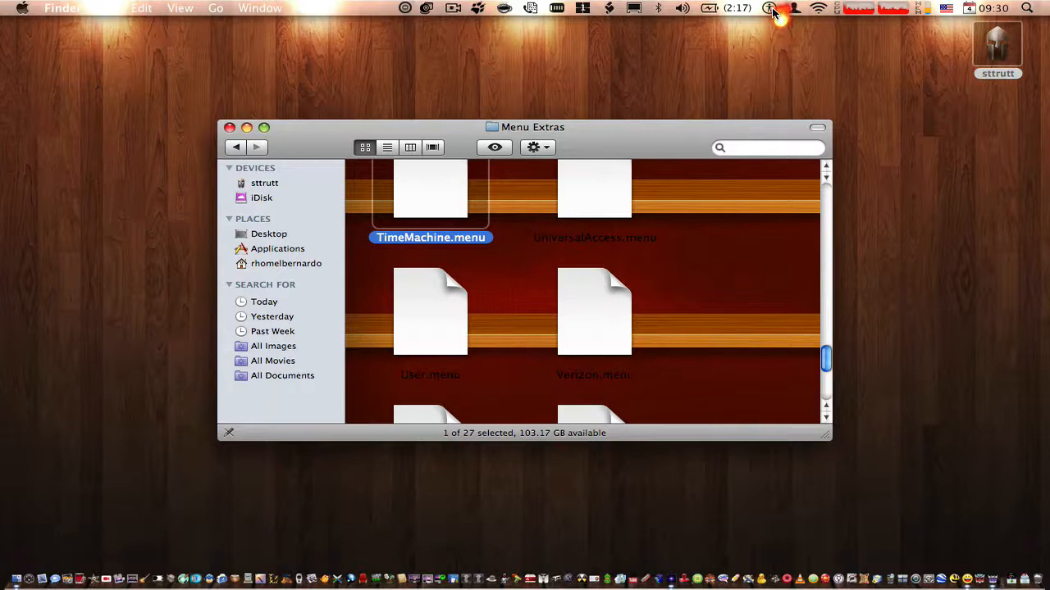
mouse_move(767, 70)
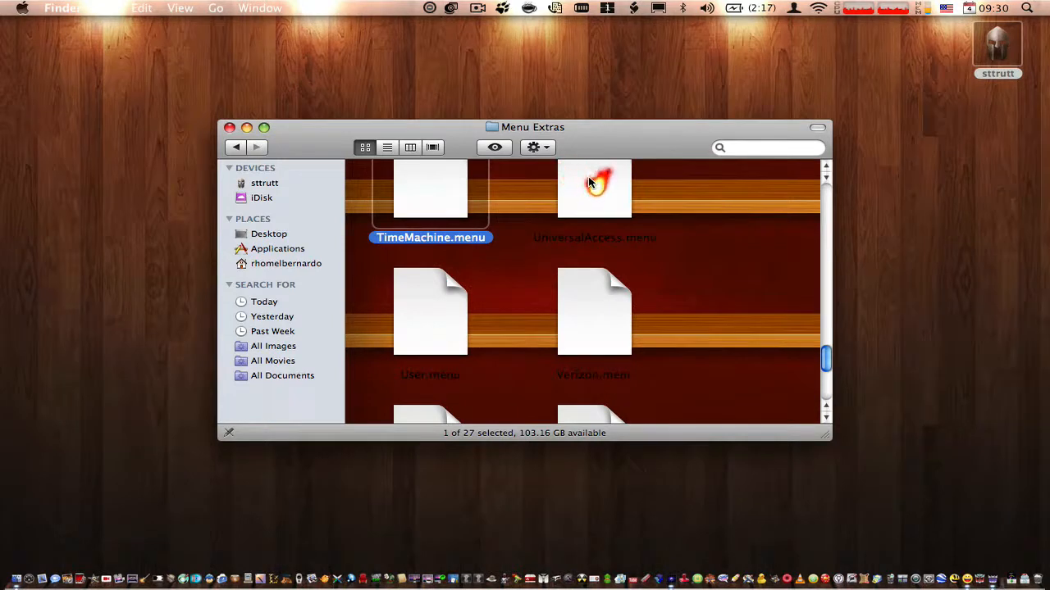
- Select UniversalAccess.menu for the menu bar, then close the Menu Extras window
left_click(594, 189)
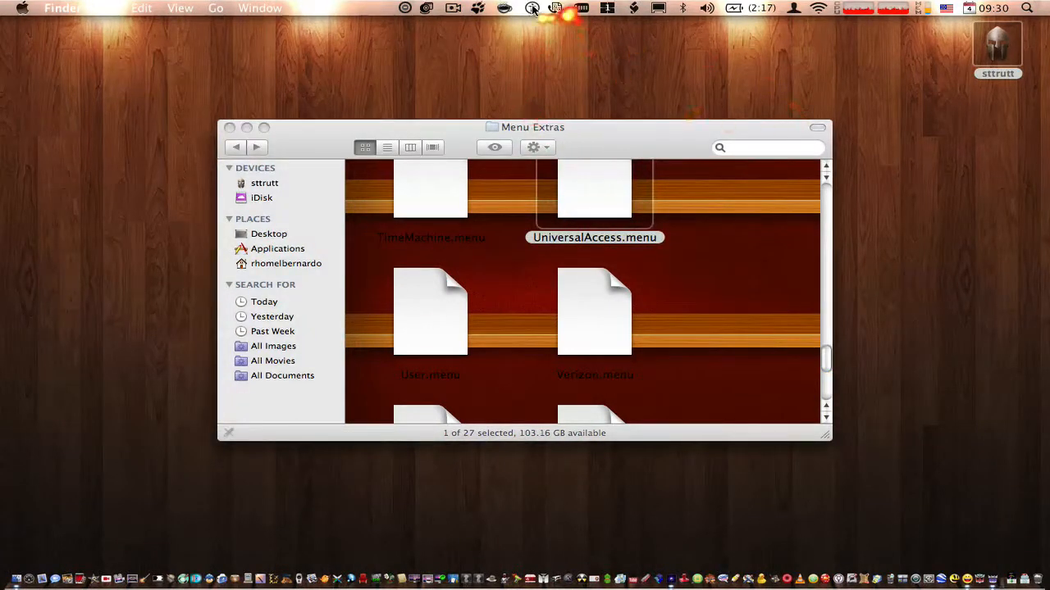
mouse_move(221, 155)
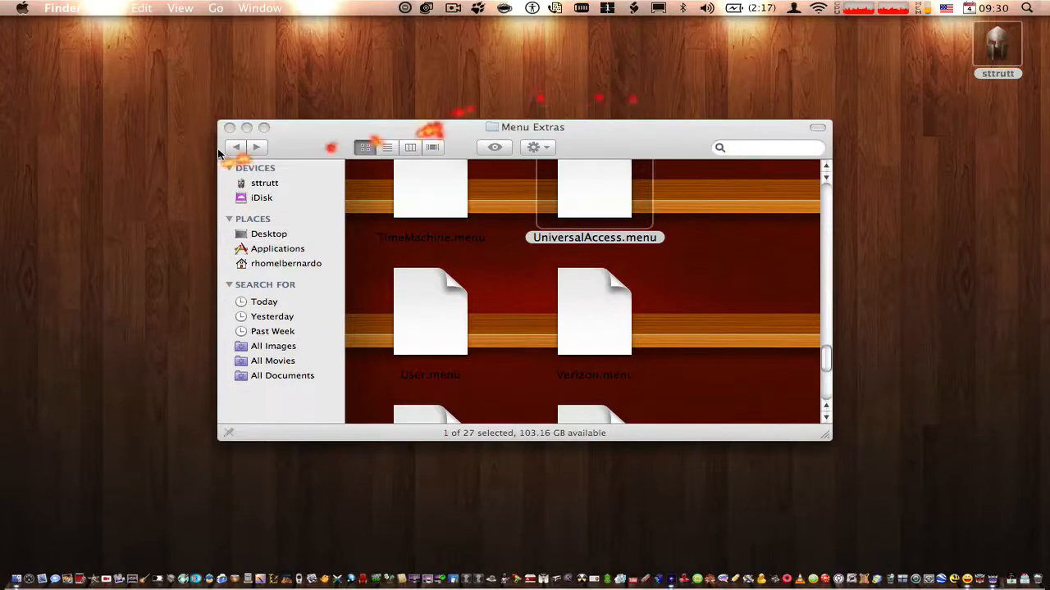
mouse_move(299, 369)
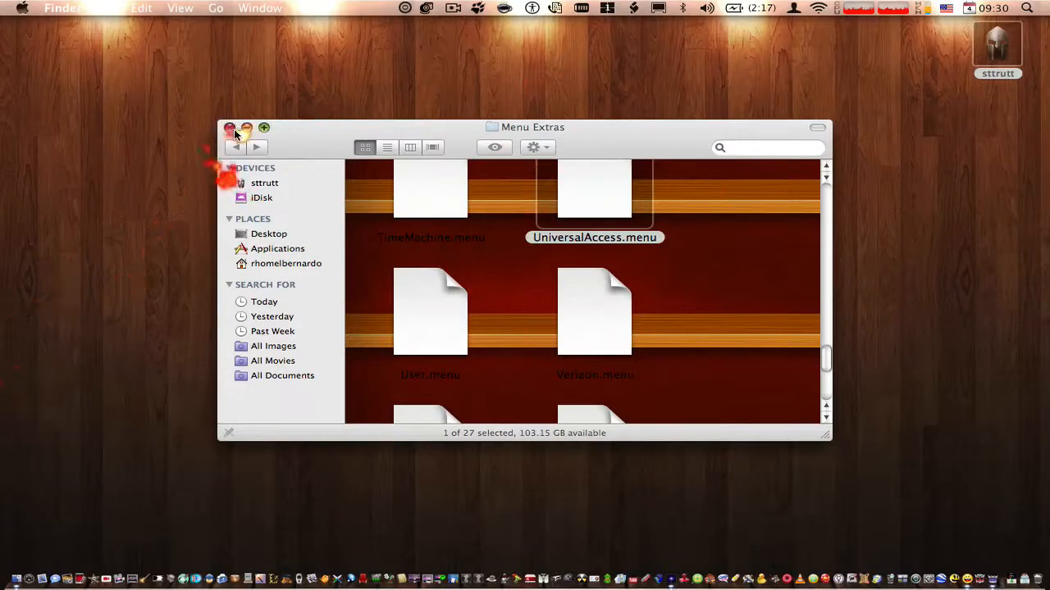
left_click(230, 127)
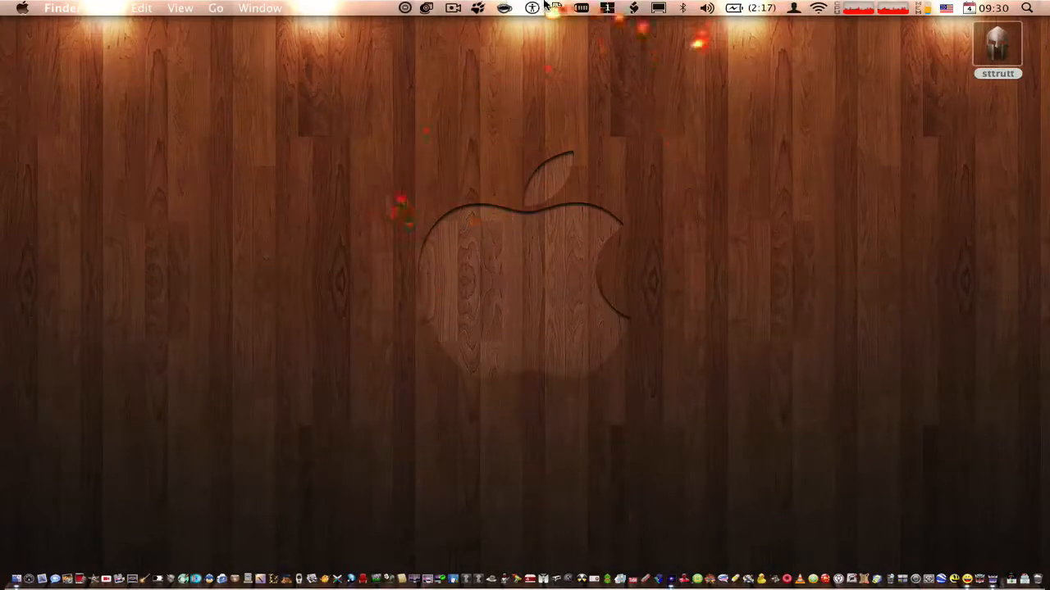
left_click(461, 8)
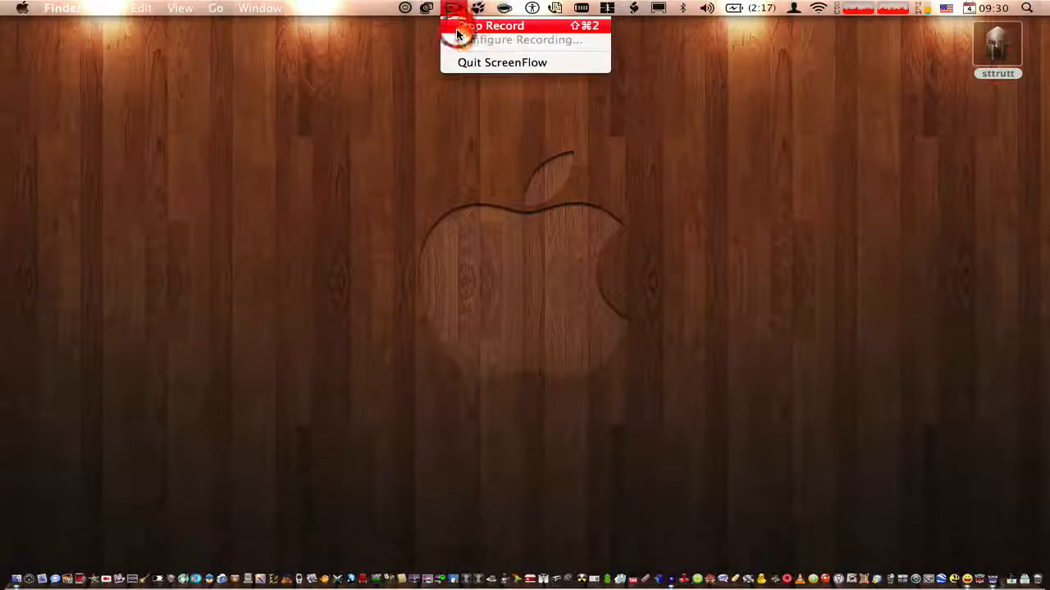